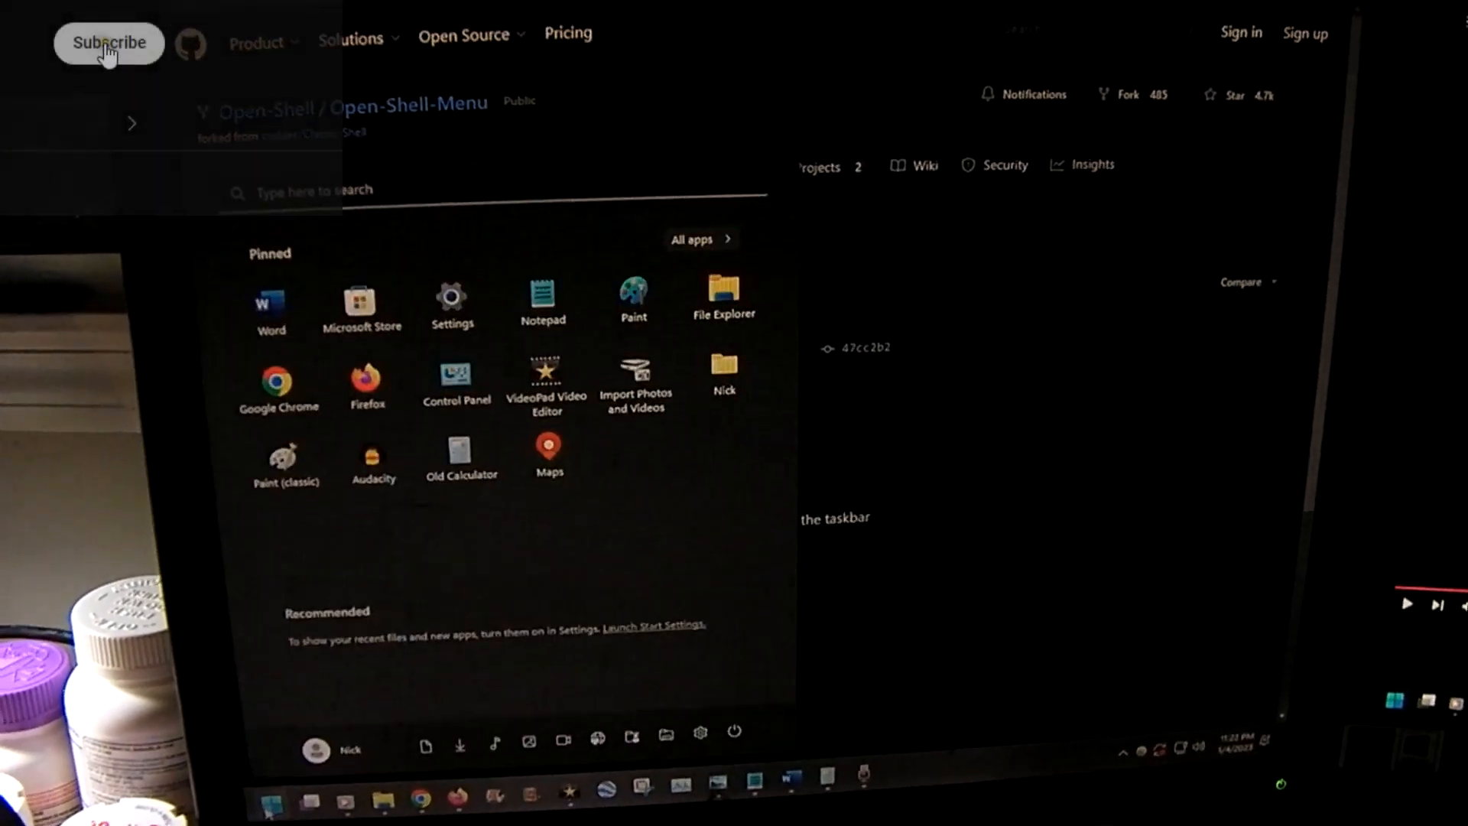
Dismiss the Windows 11 and classic start menus to clear the screen.
click(109, 42)
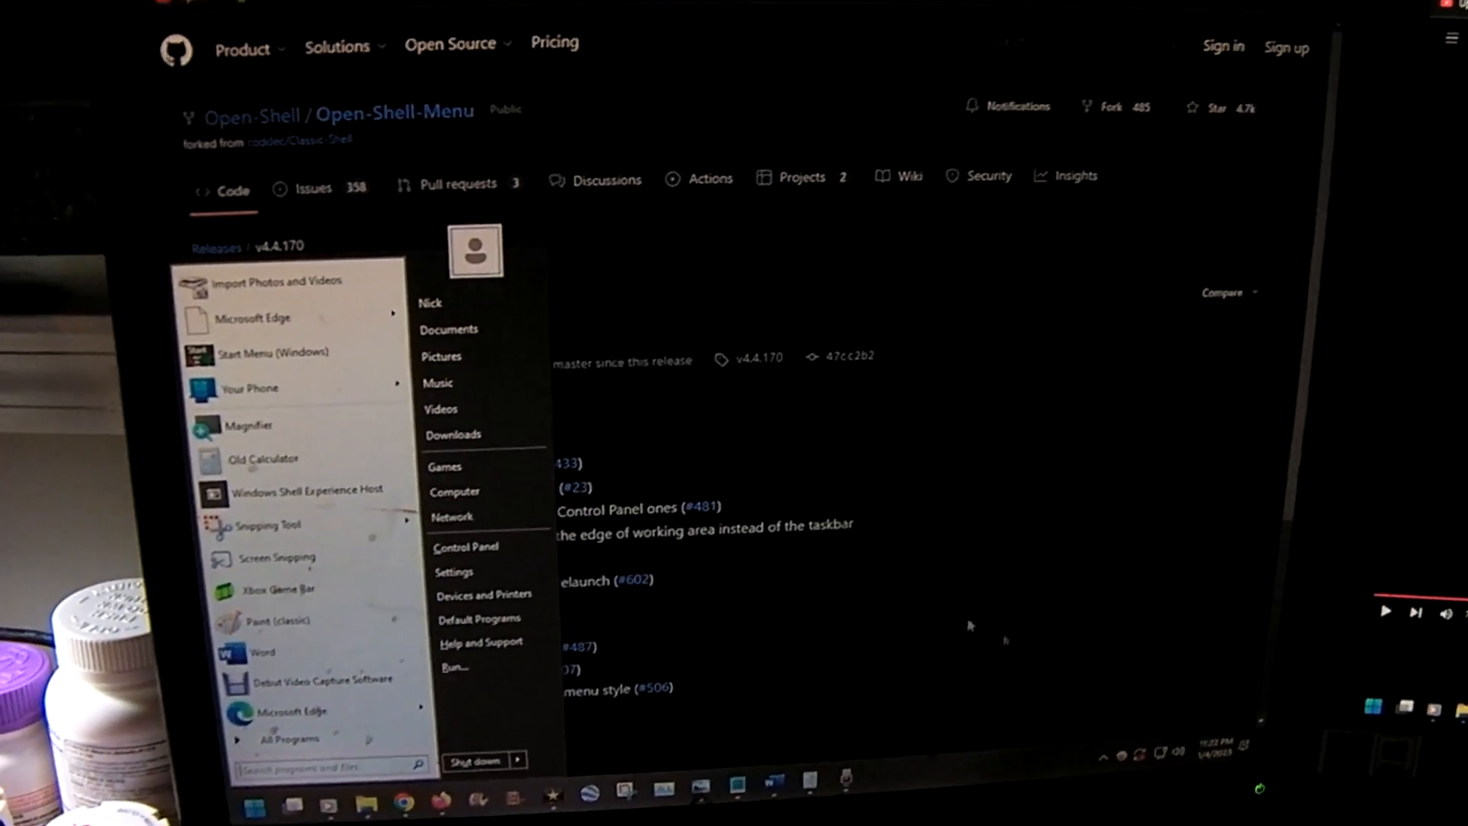
click(968, 625)
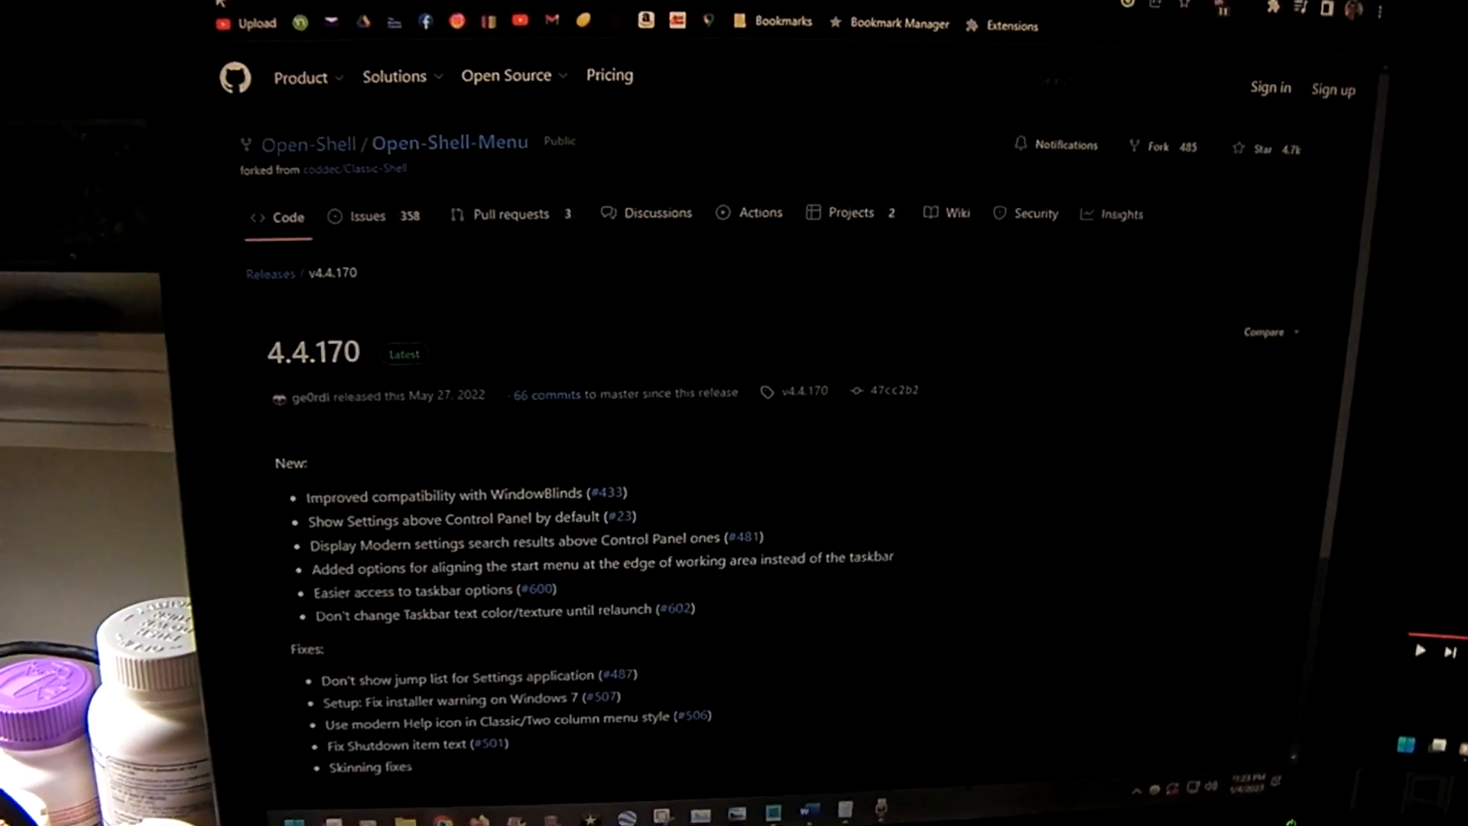
Save OpenShellSetup_4_4_186.exe from the 4.4.186 release assets.
click(220, 11)
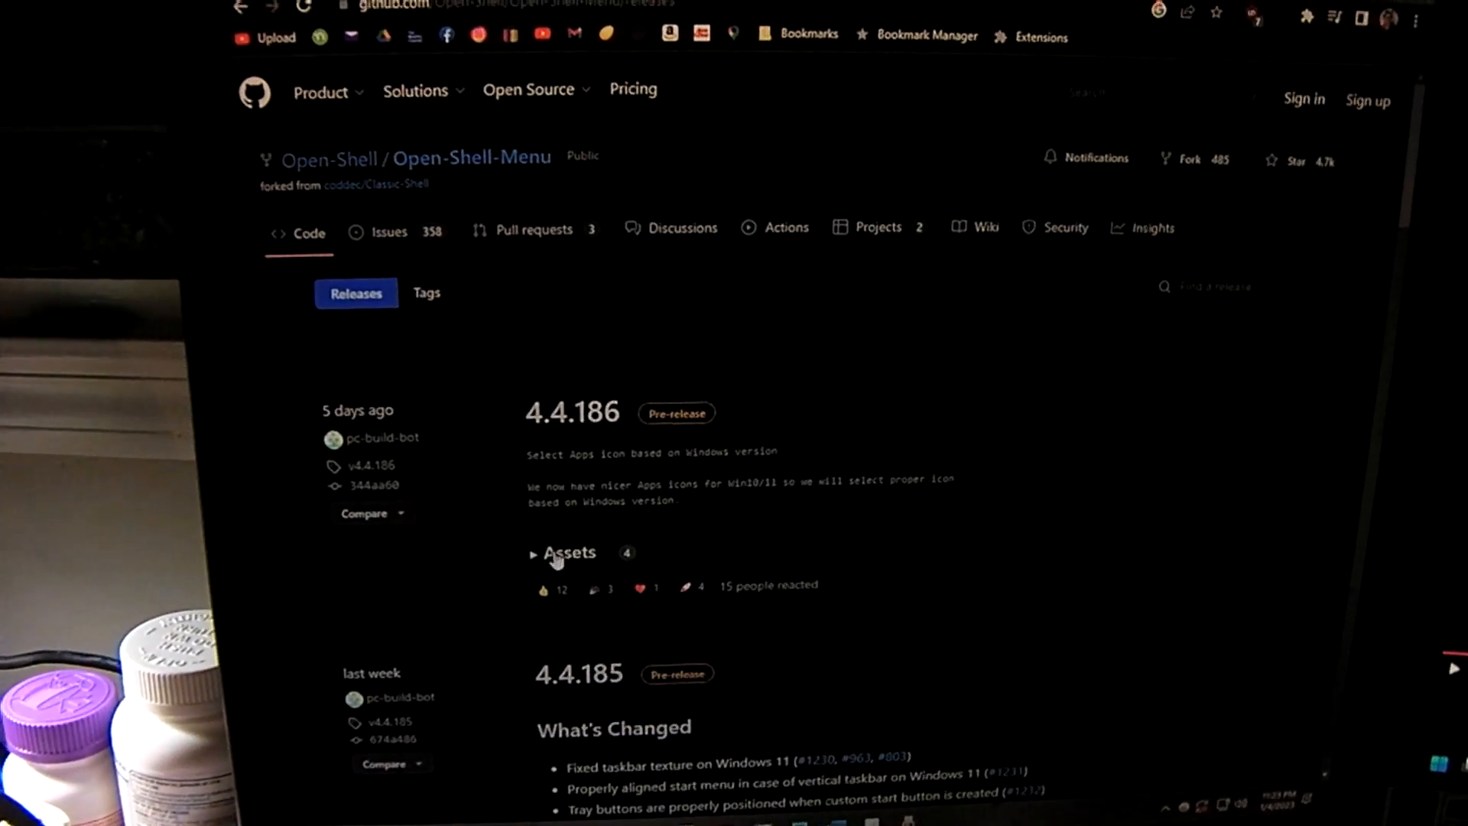
click(569, 552)
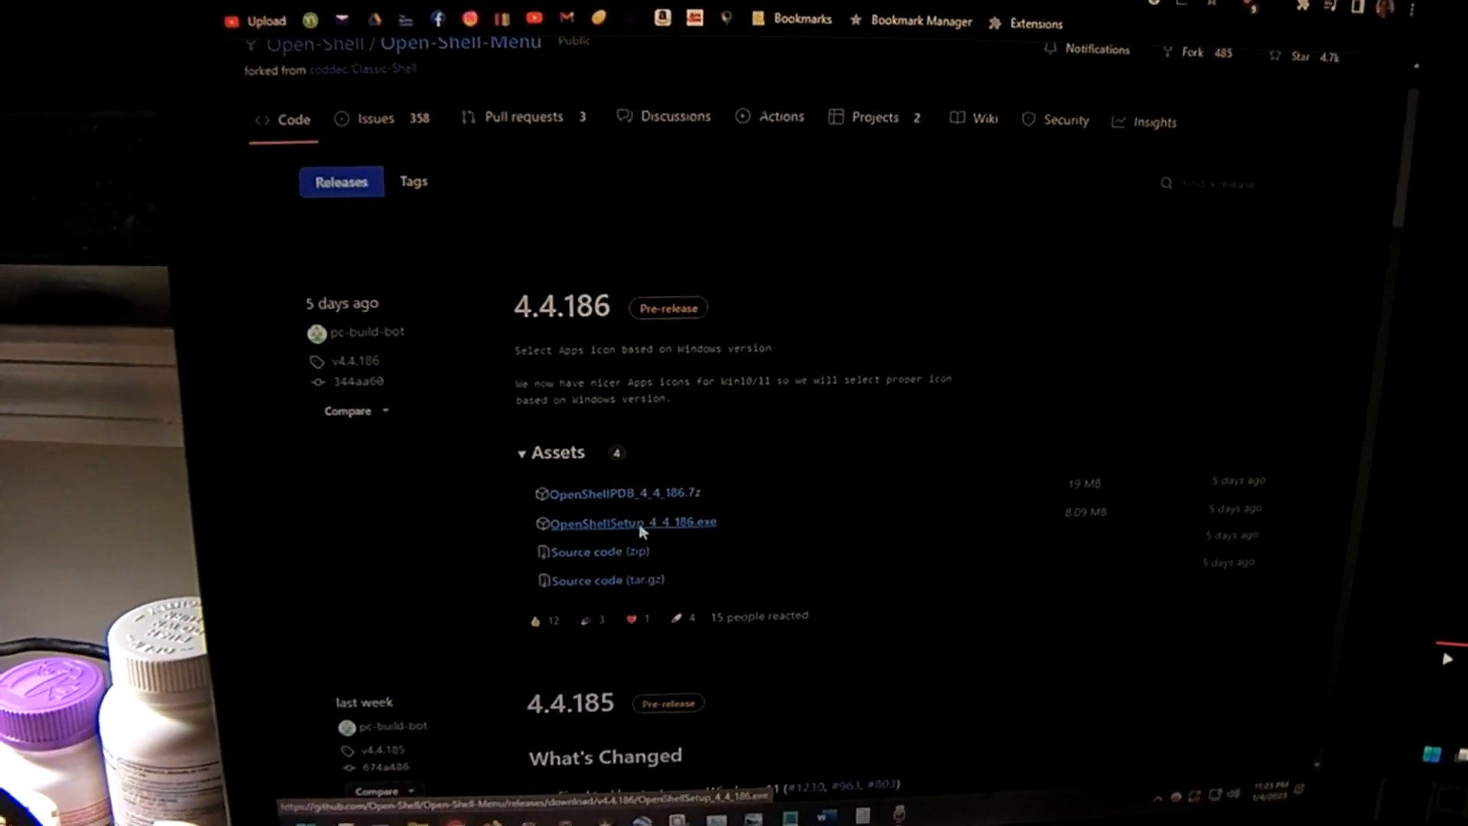
click(633, 521)
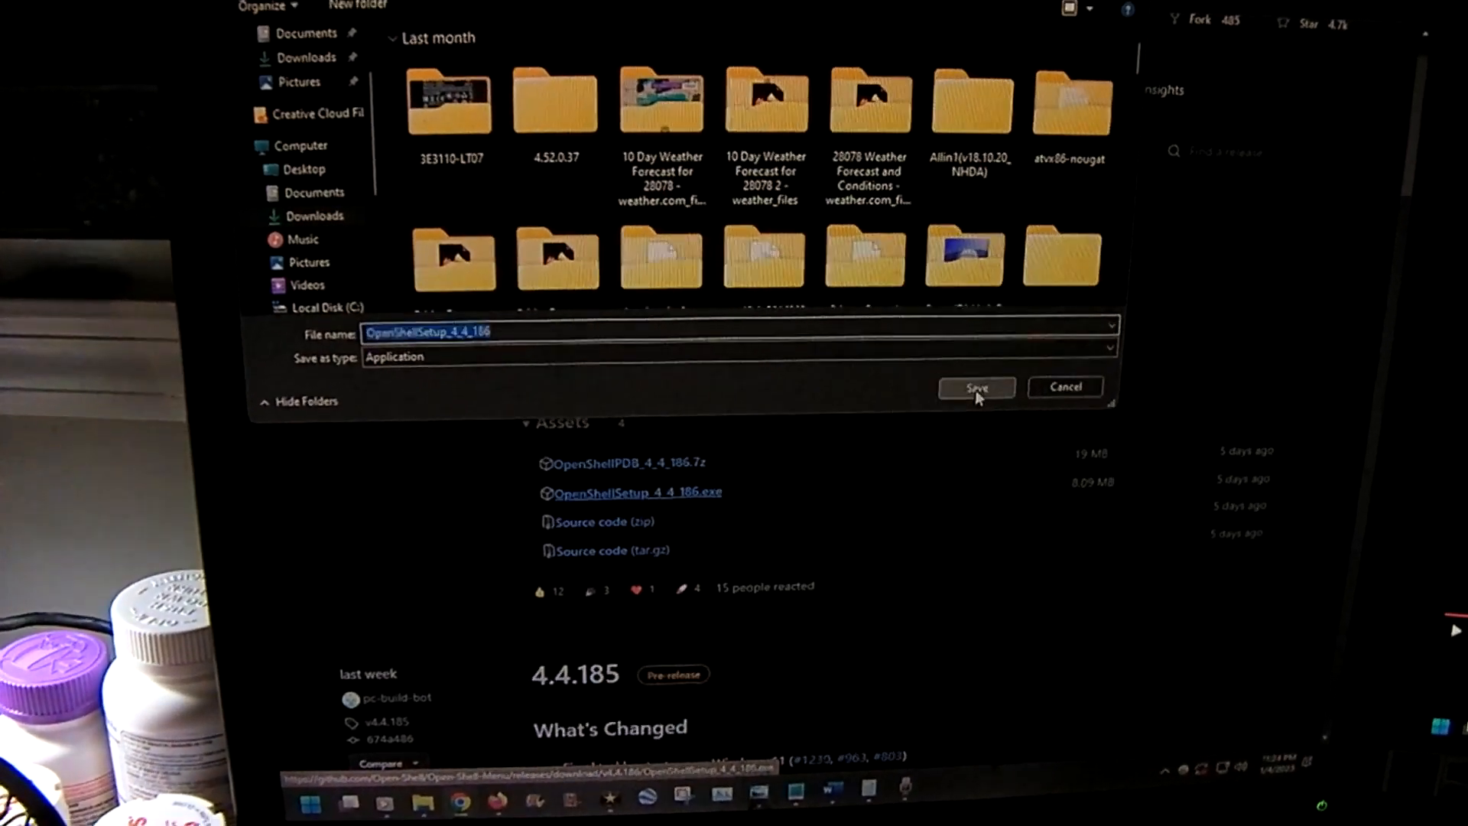
click(976, 387)
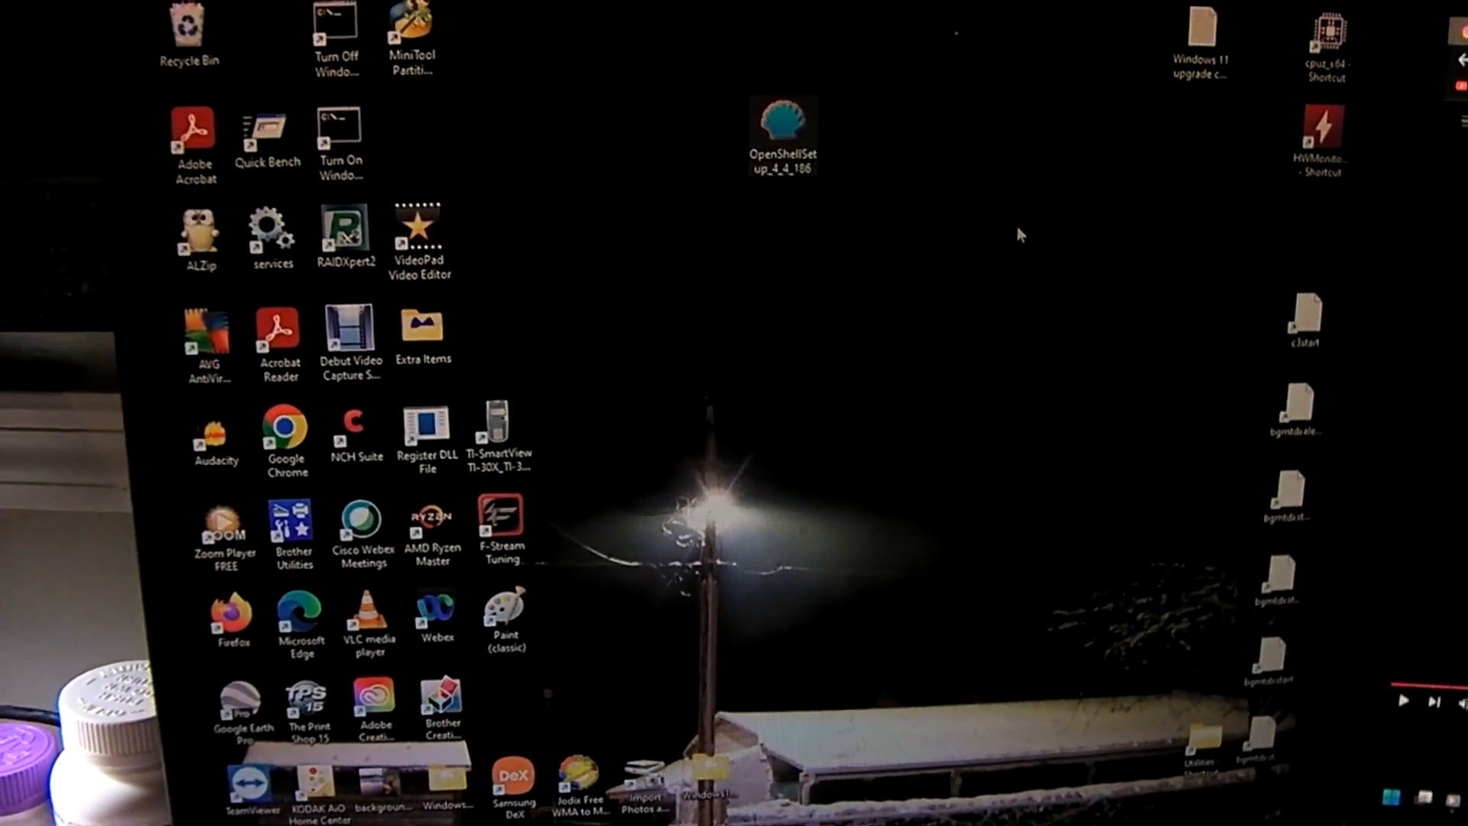
mouse_move(784, 122)
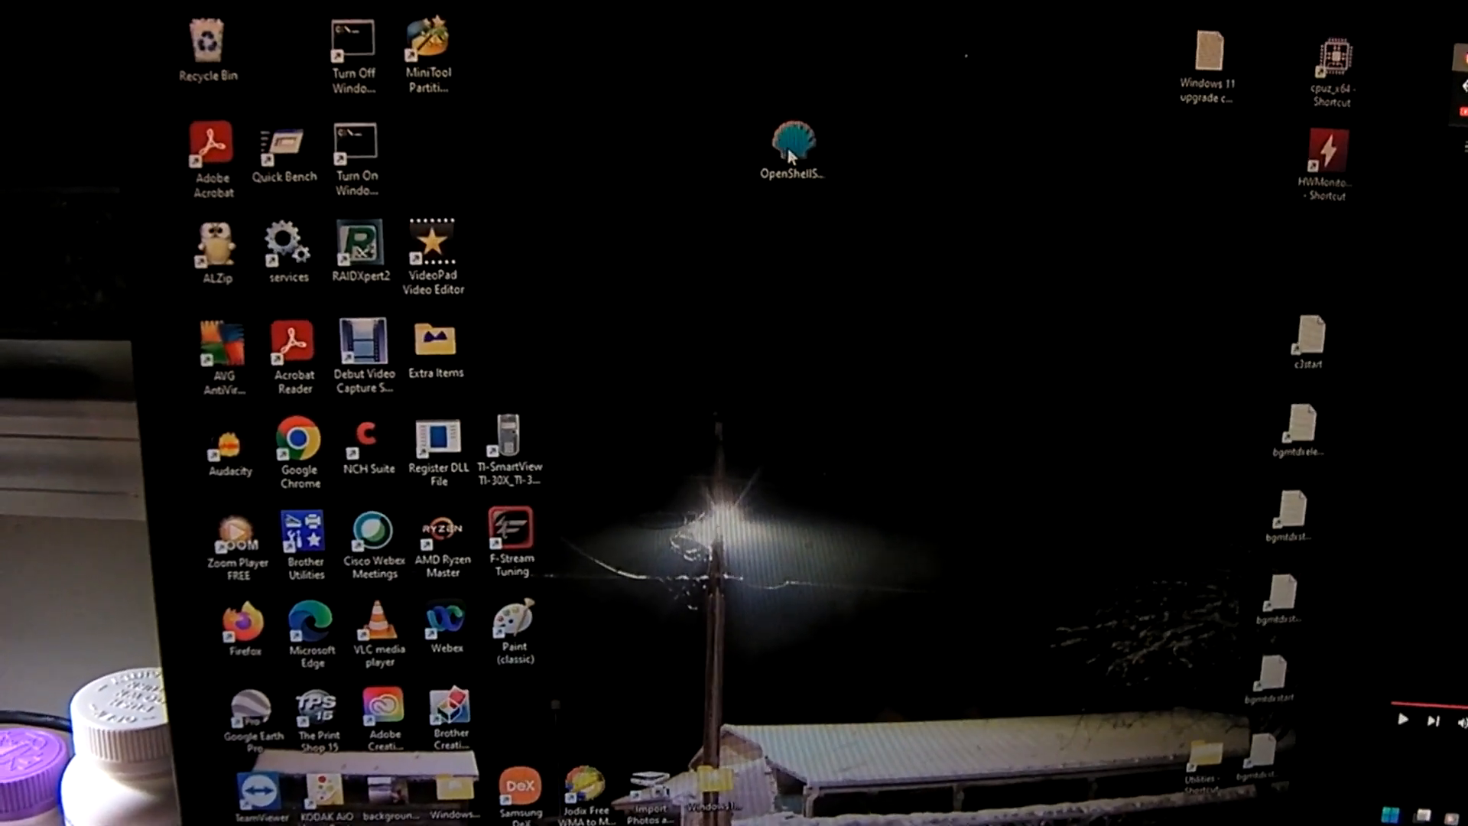
Run OpenShellSetup from the desktop, bypassing SmartScreen via More info and Run anyway.
double_click(791, 146)
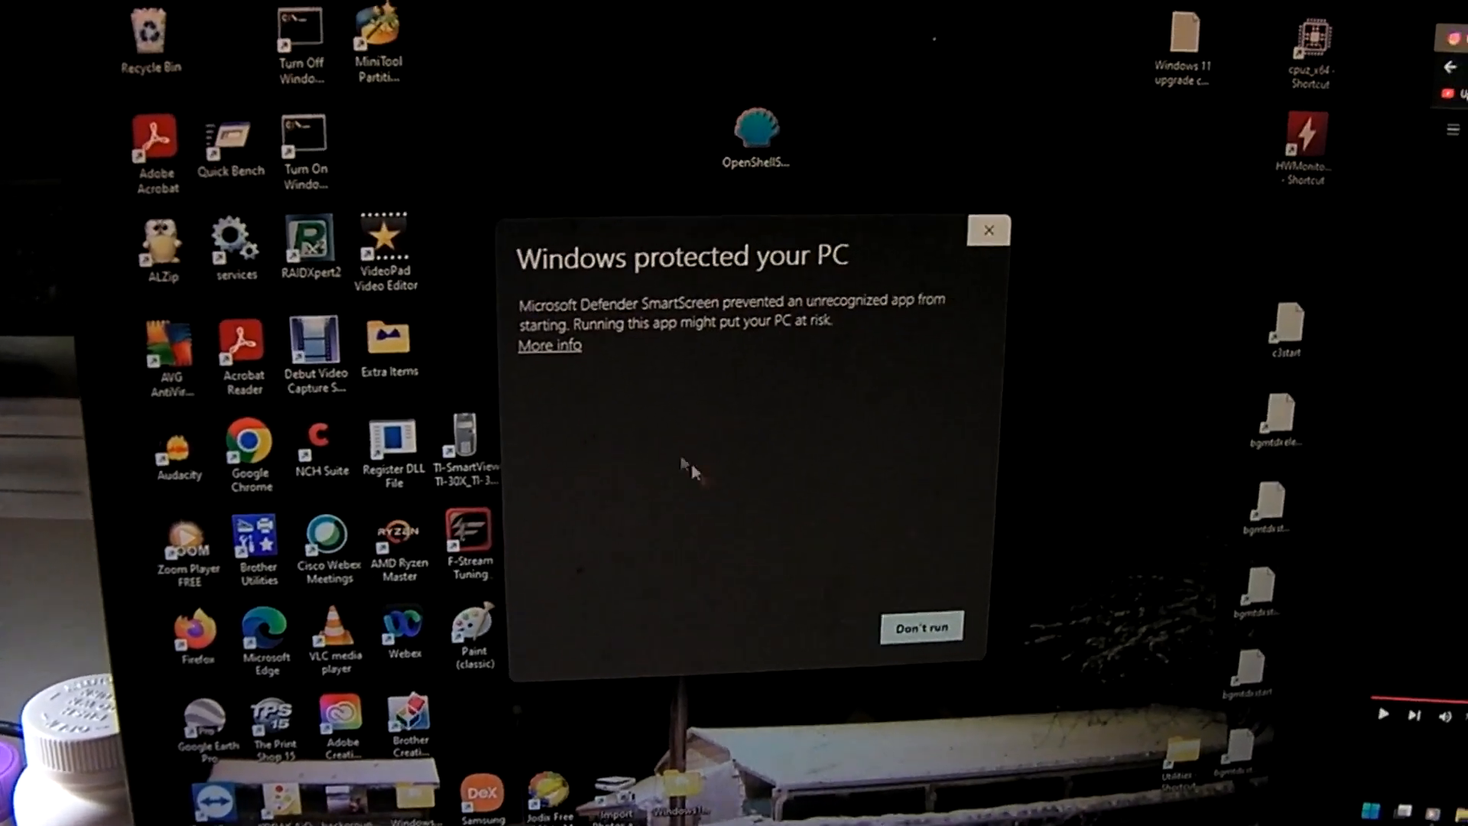
click(549, 345)
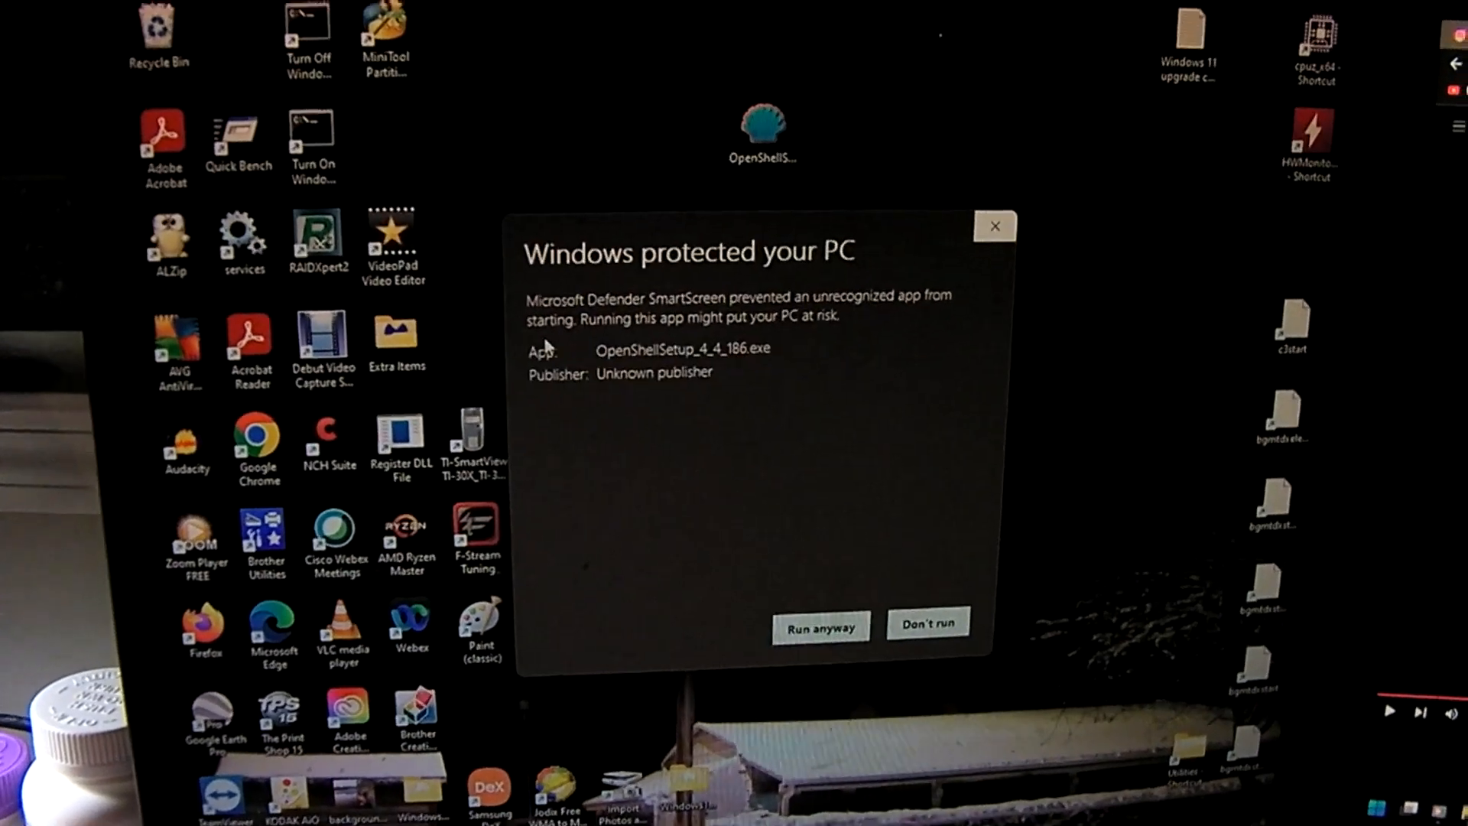
click(927, 625)
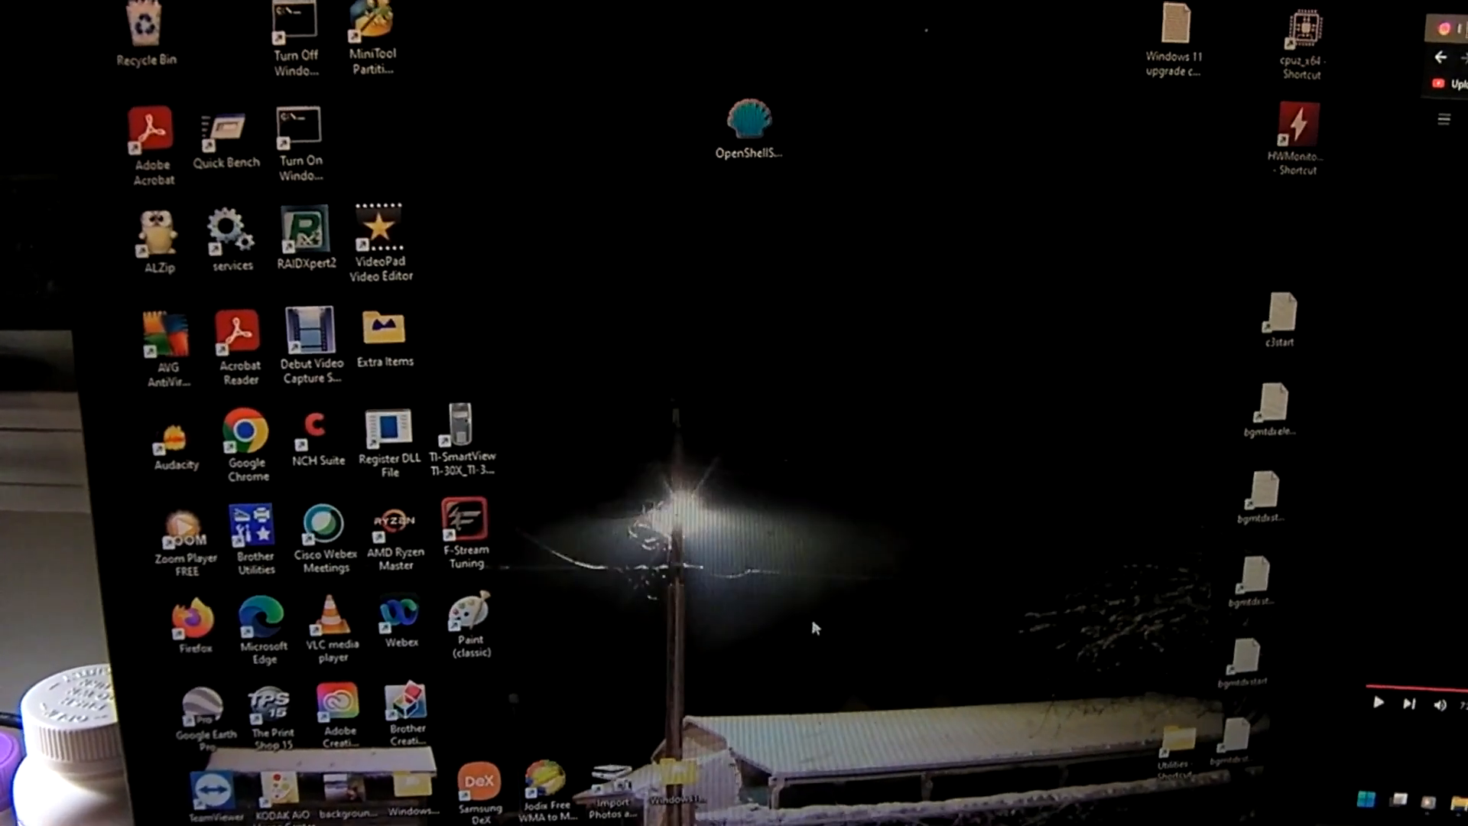
double_click(746, 122)
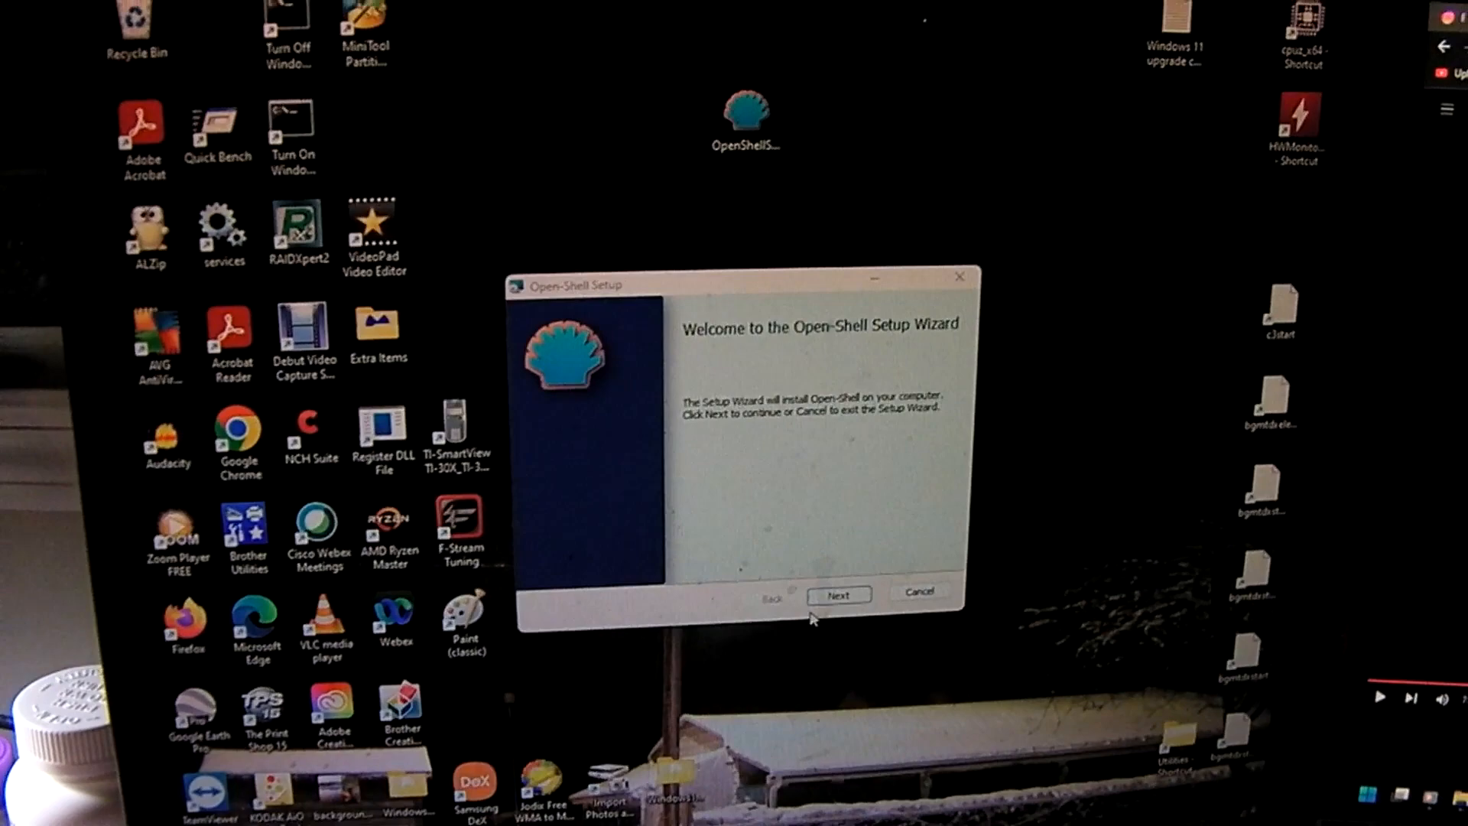
Accept the Open-Shell license agreement in the setup wizard.
click(838, 595)
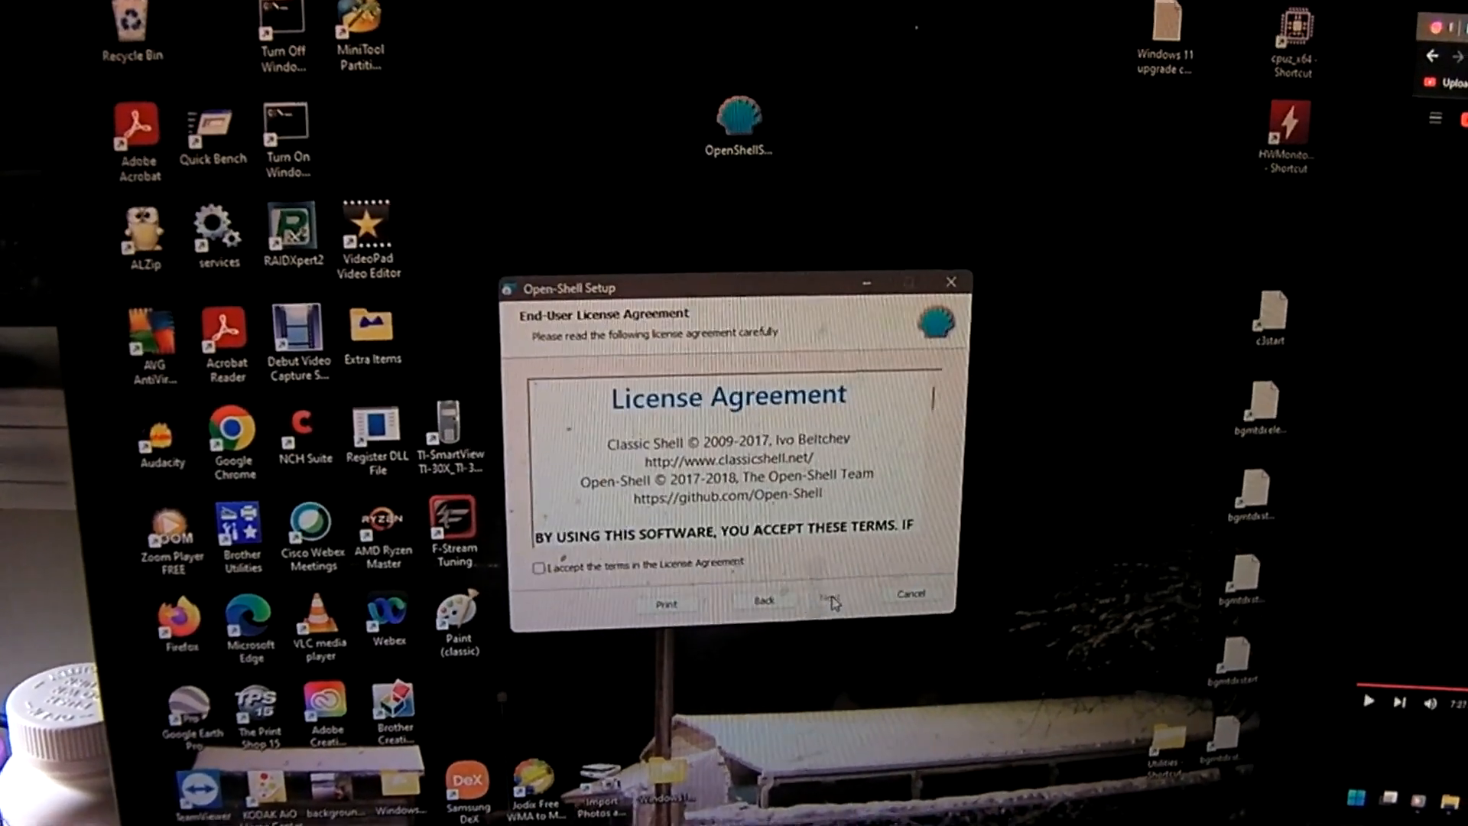
click(547, 564)
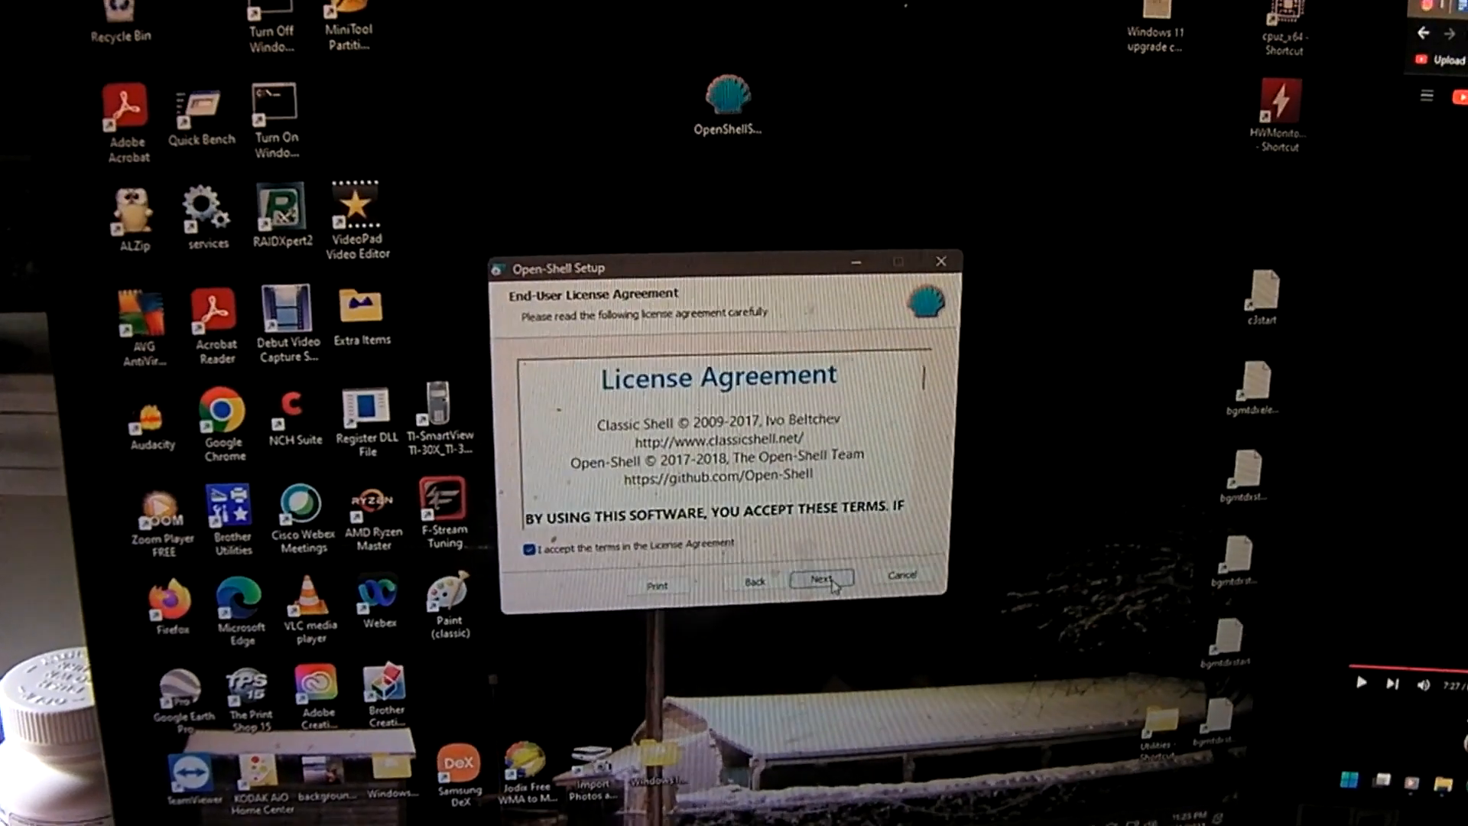
click(821, 578)
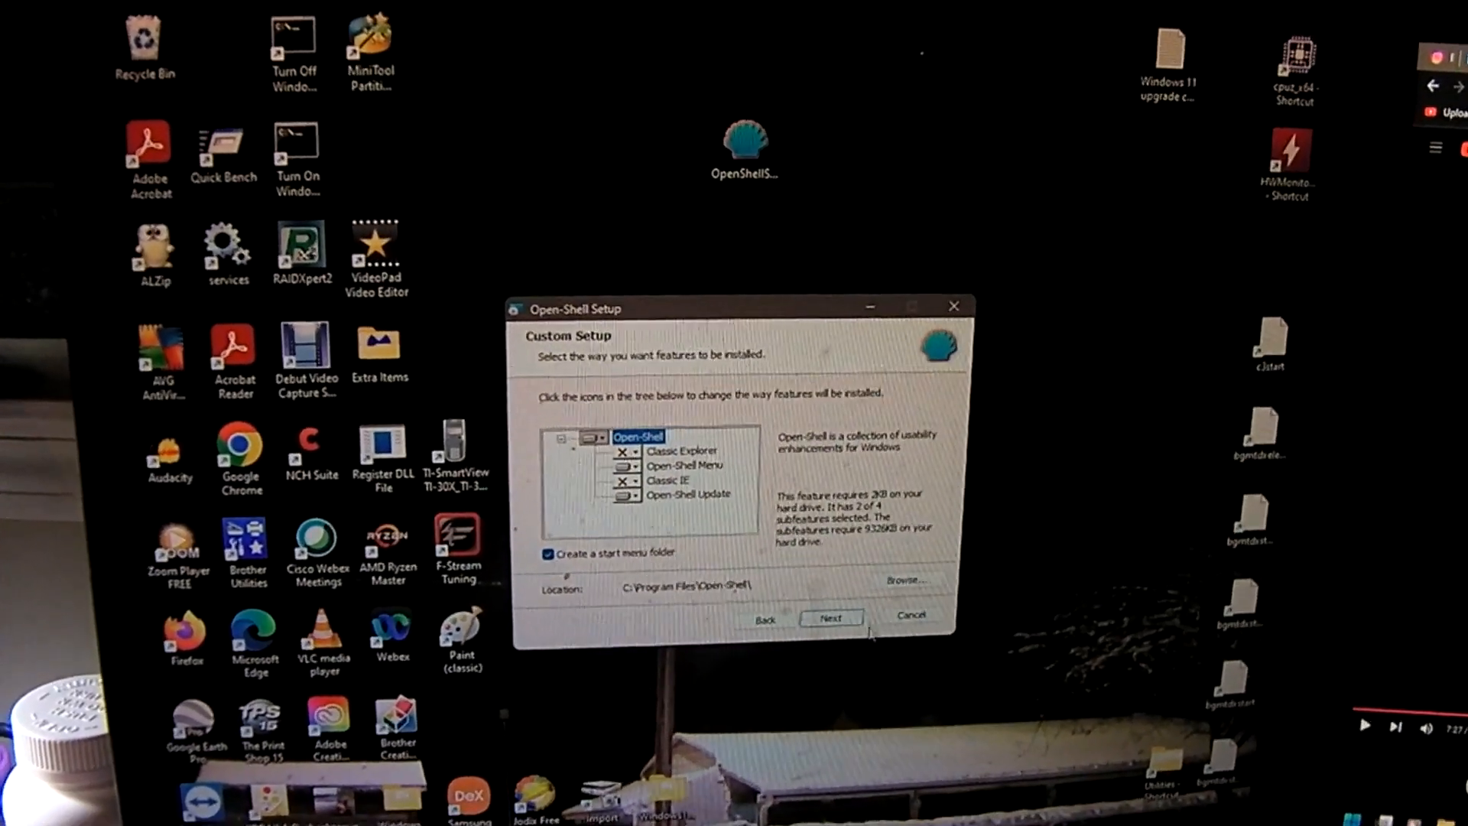
Install with the default Custom Setup features and finish the wizard.
click(829, 617)
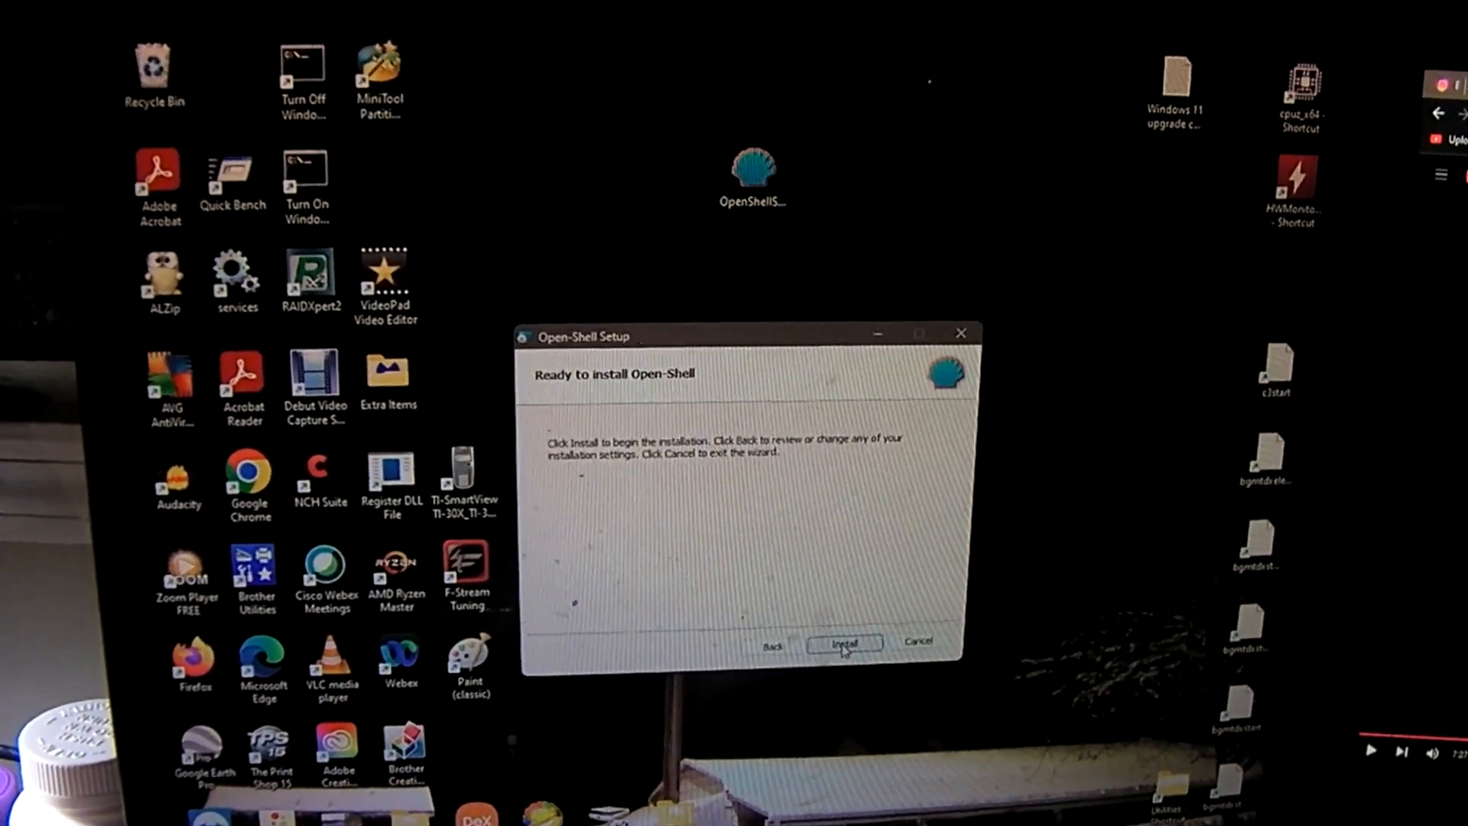
click(844, 643)
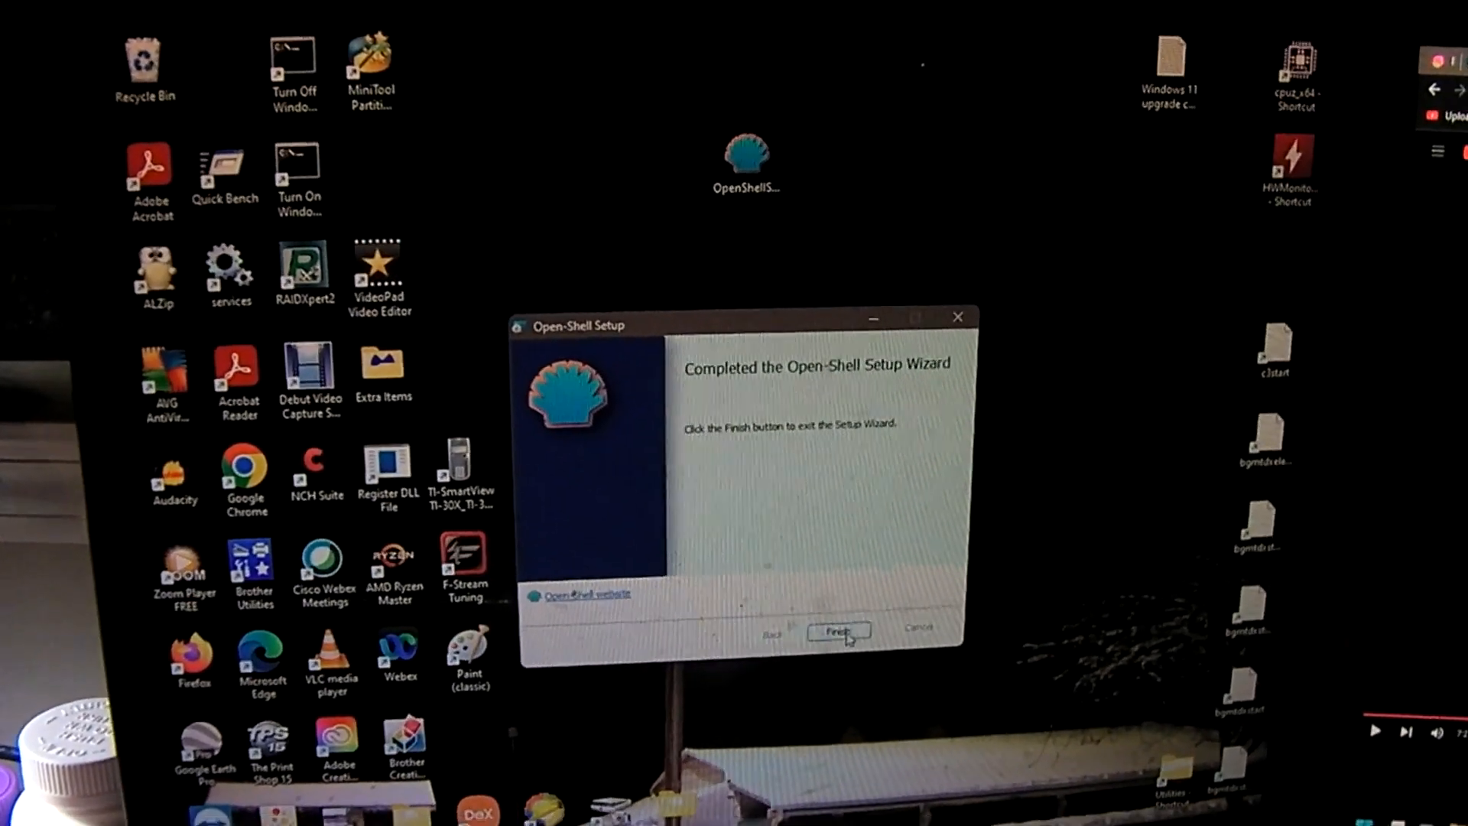
click(838, 629)
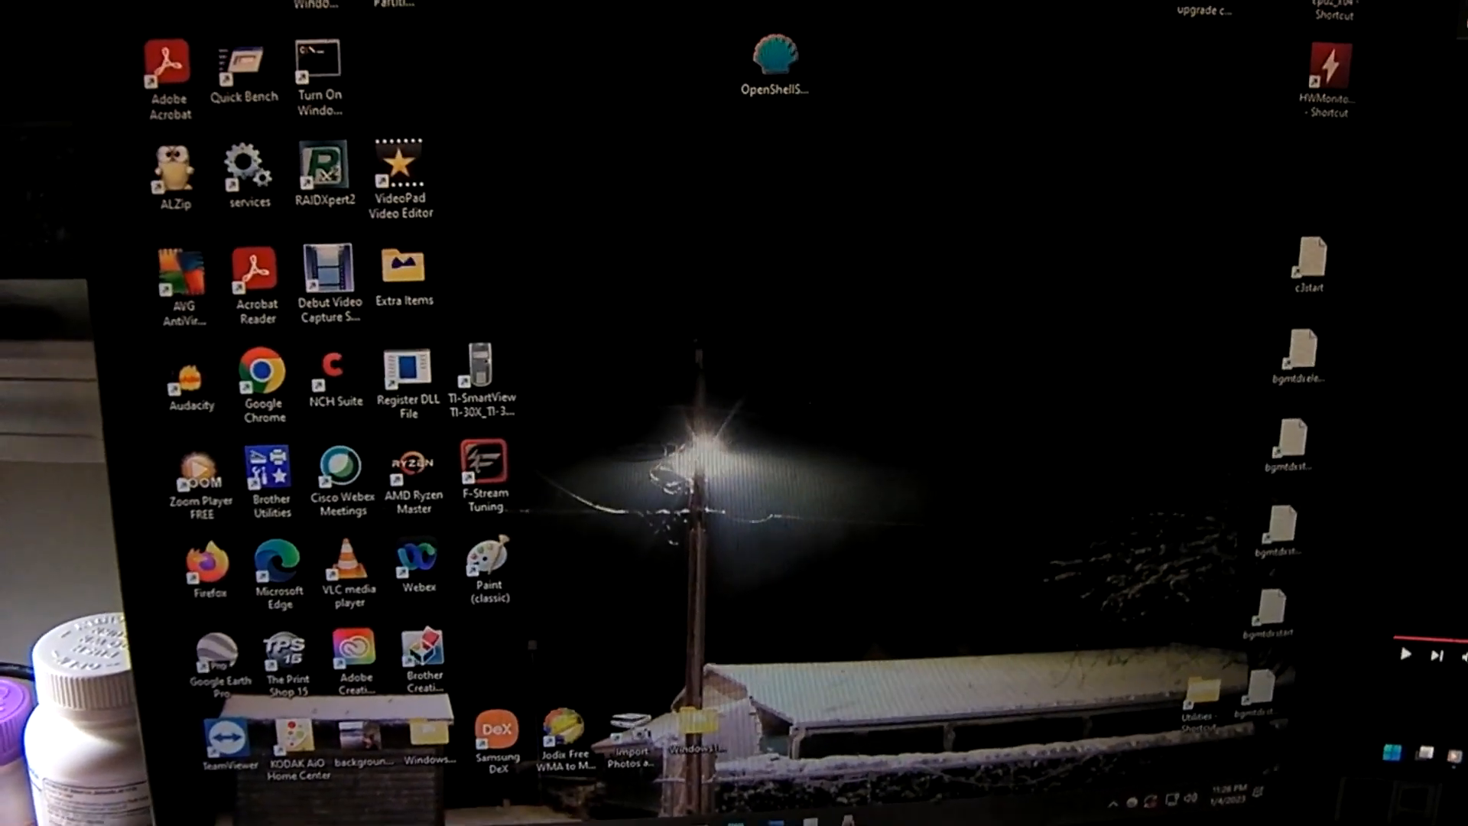
Sign out and sign back in with the PIN.
click(1389, 800)
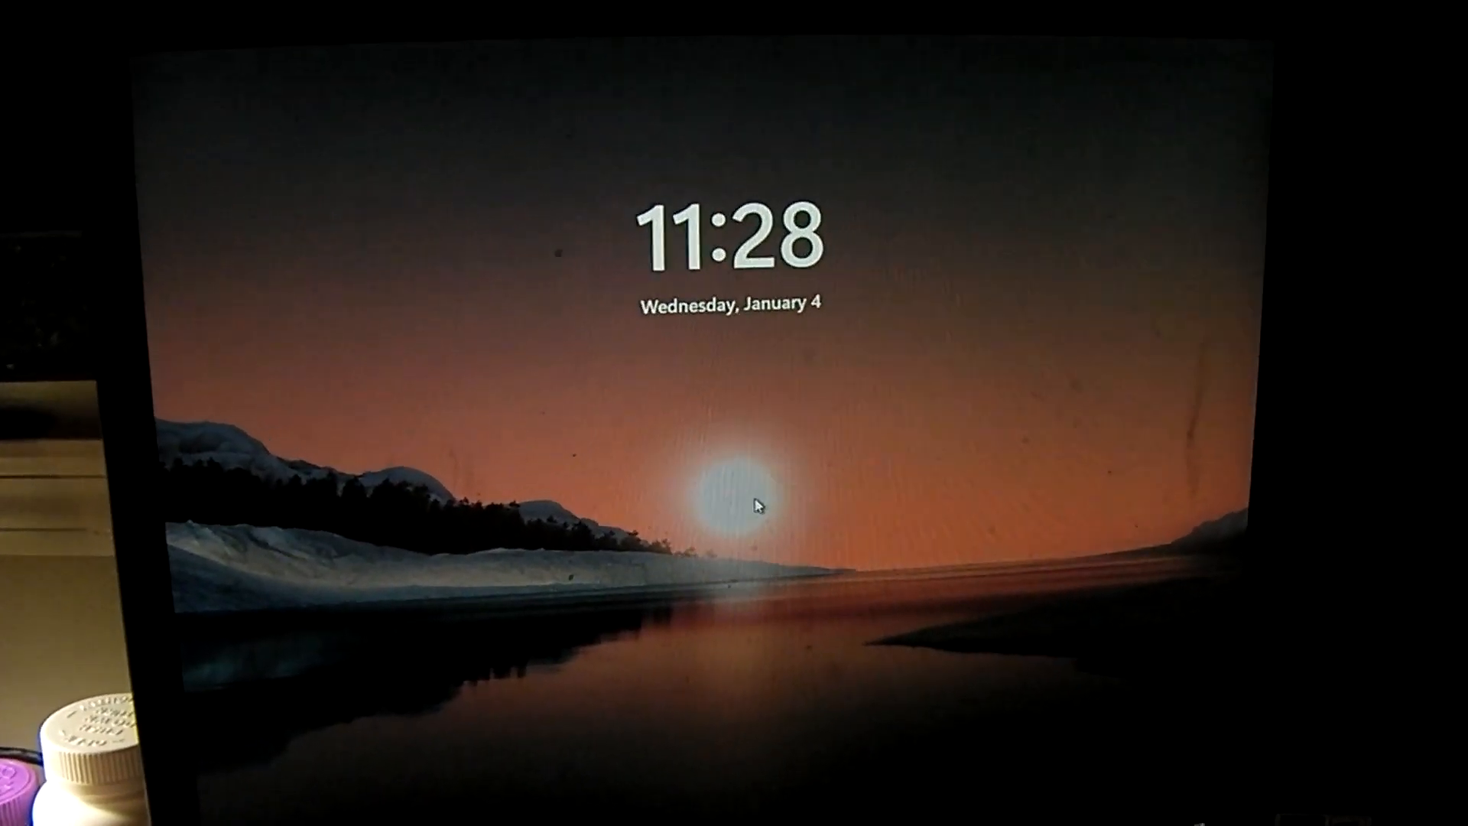
click(756, 505)
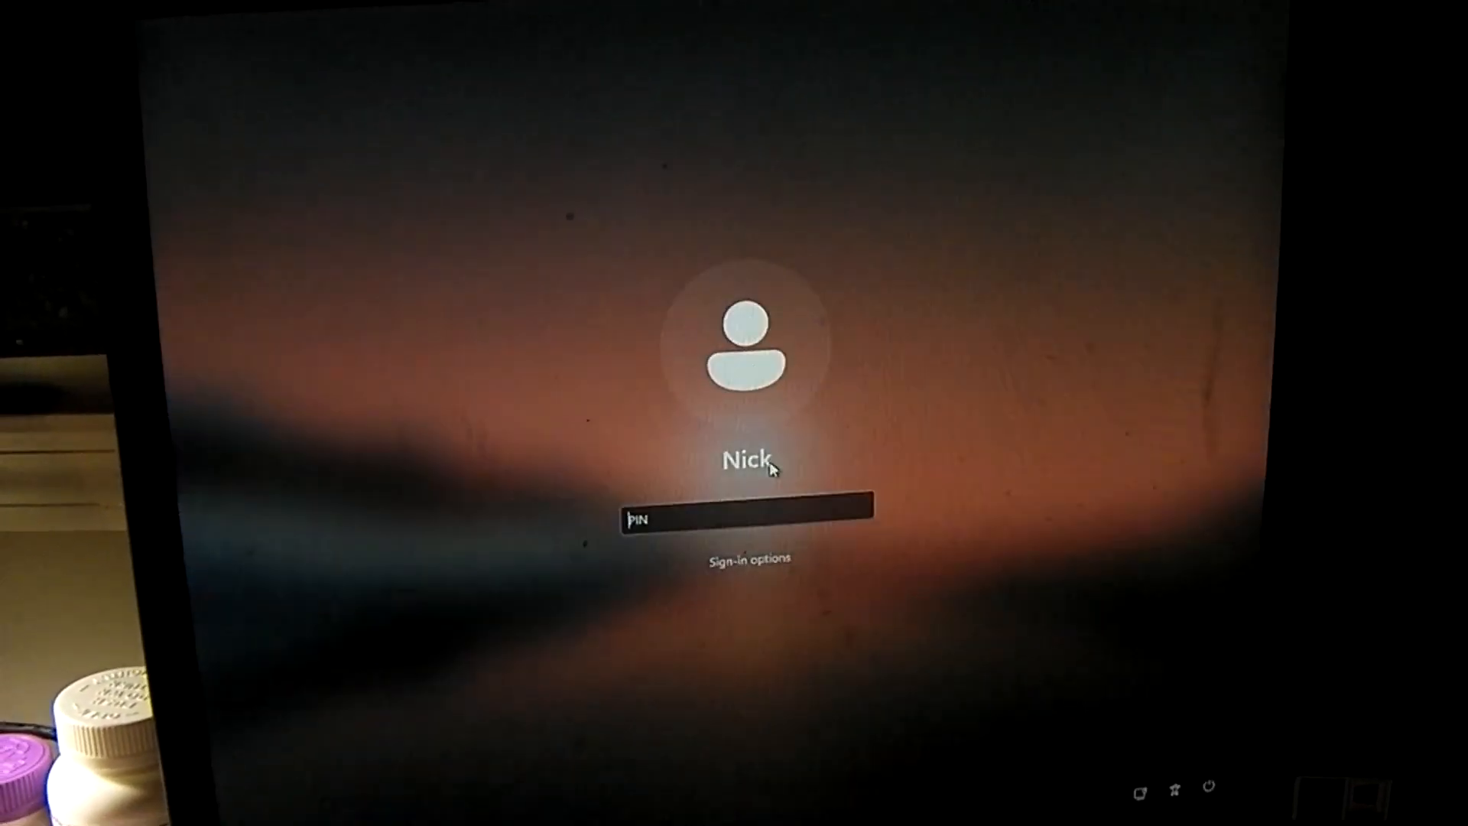
key(Return)
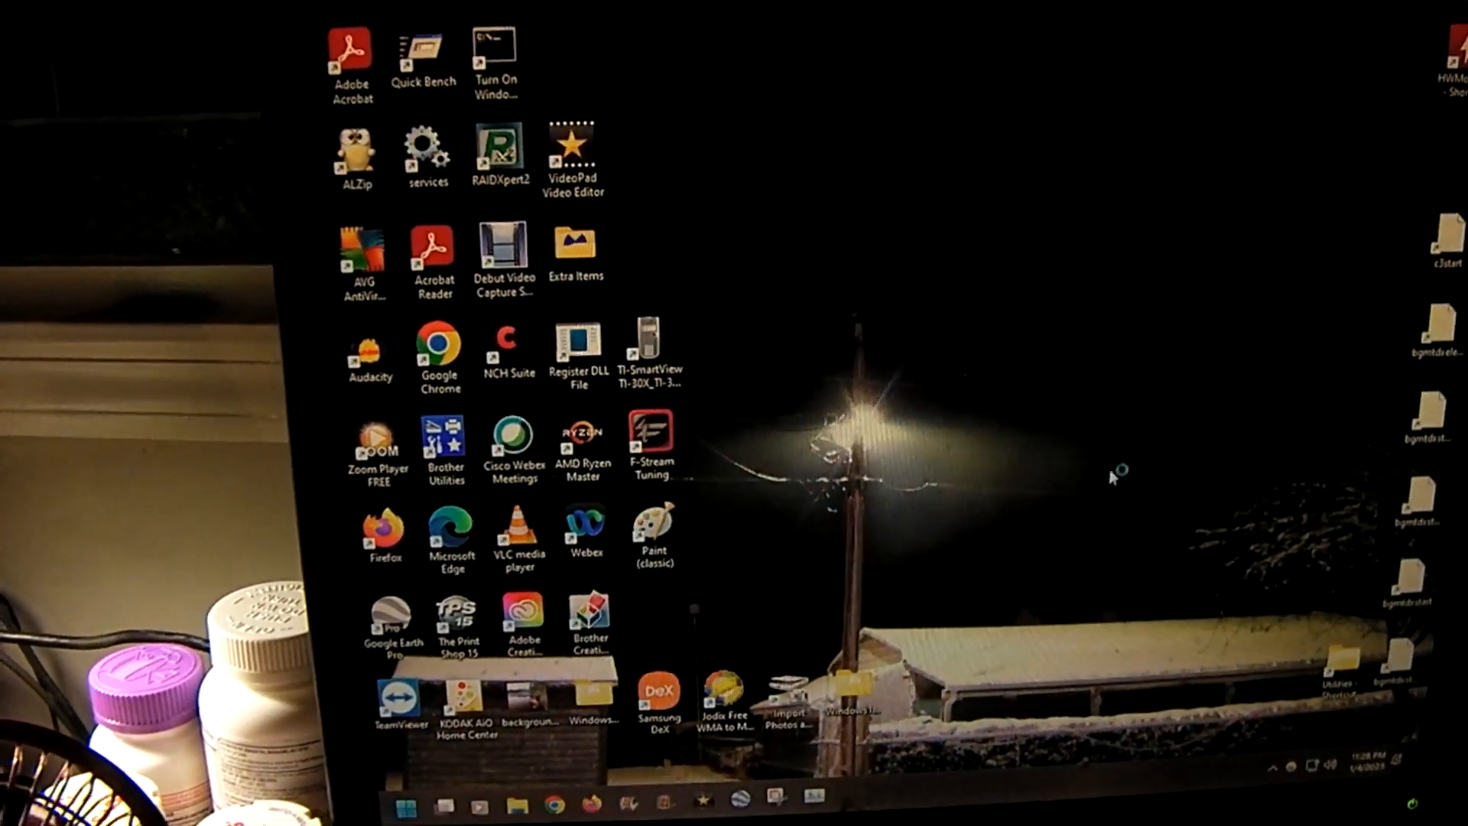
Open Start to verify the Windows 7 style menu, then close it.
click(406, 805)
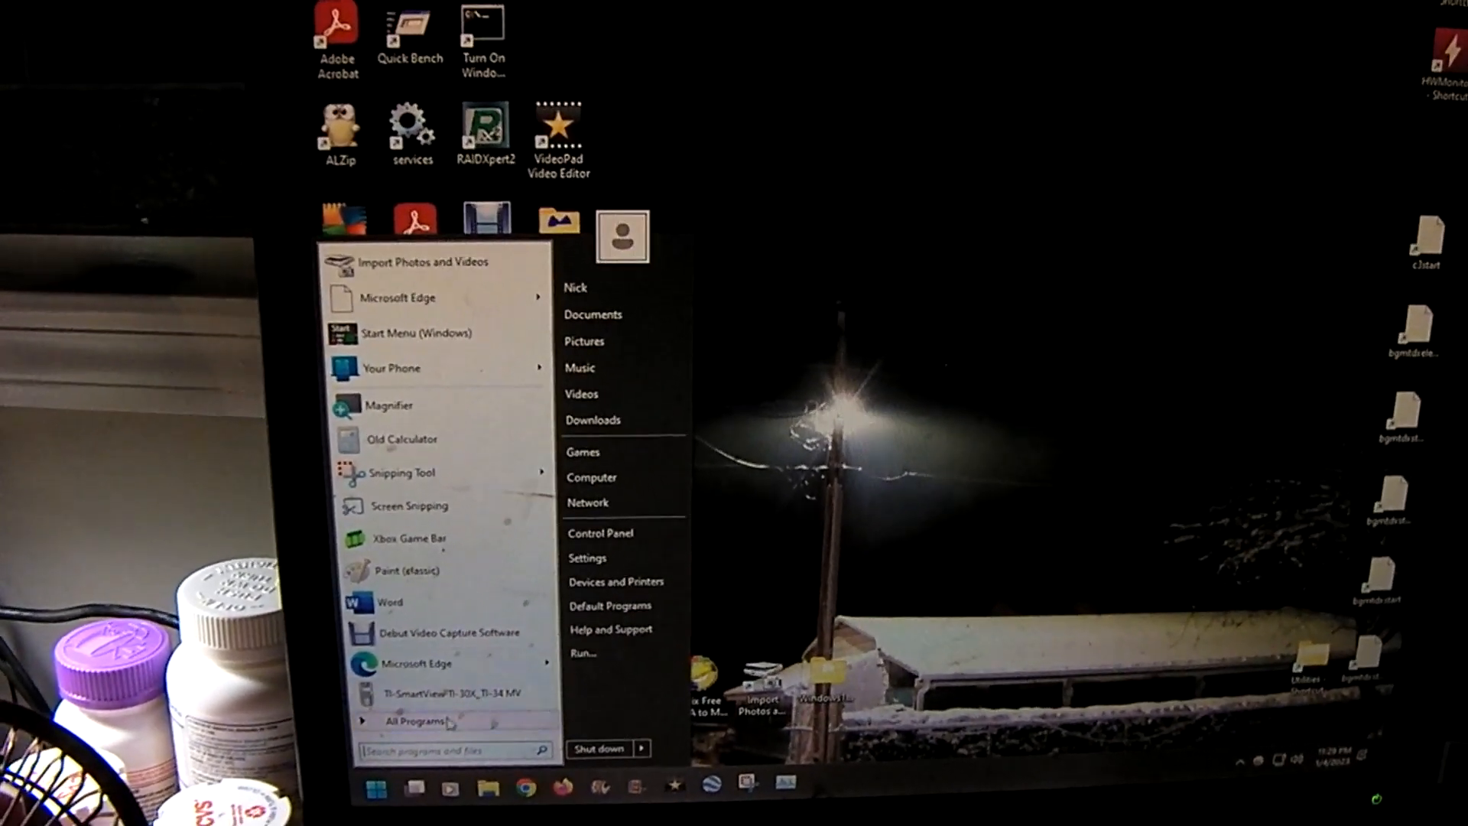
click(408, 722)
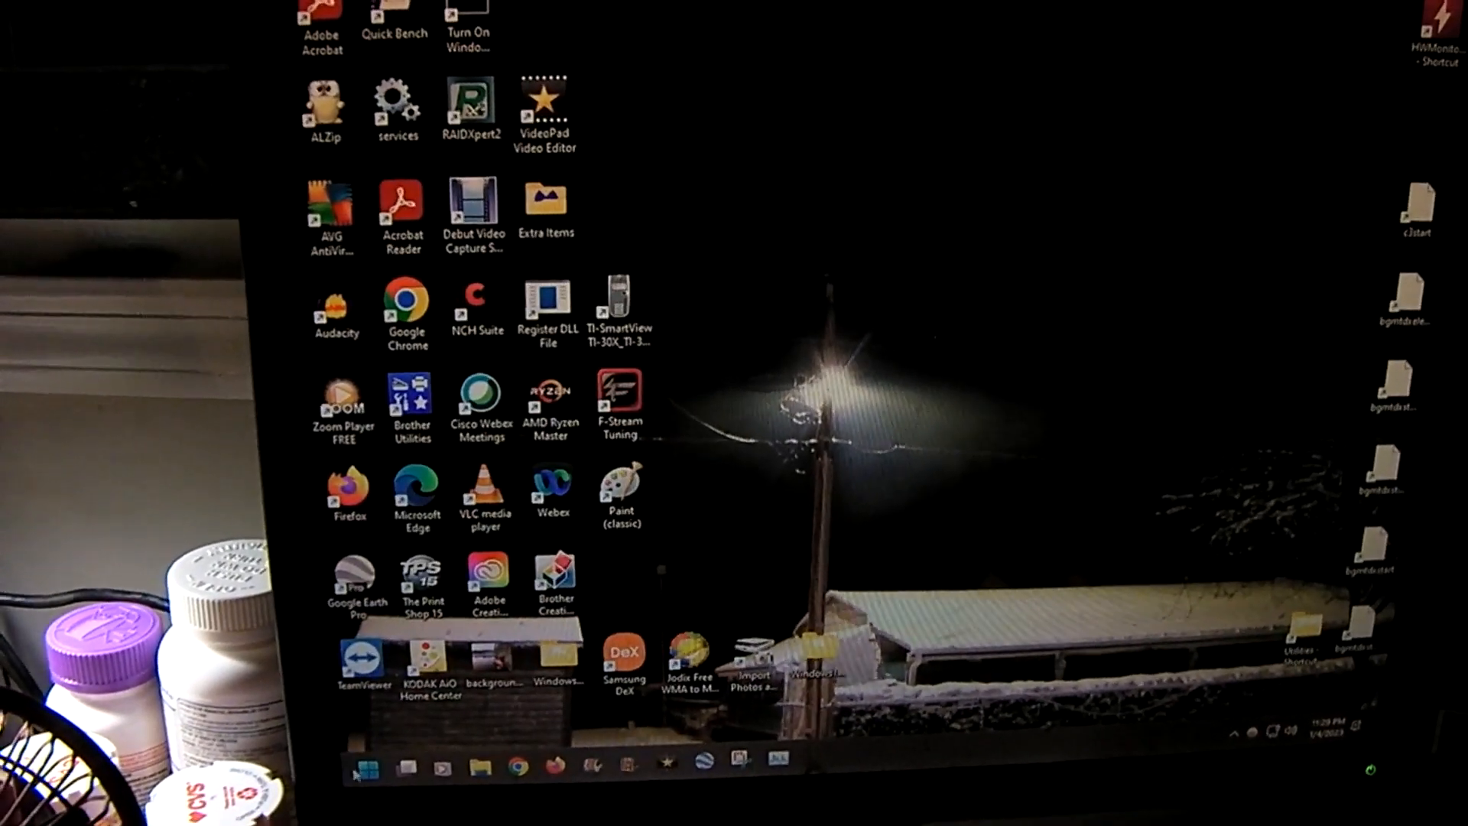
click(364, 768)
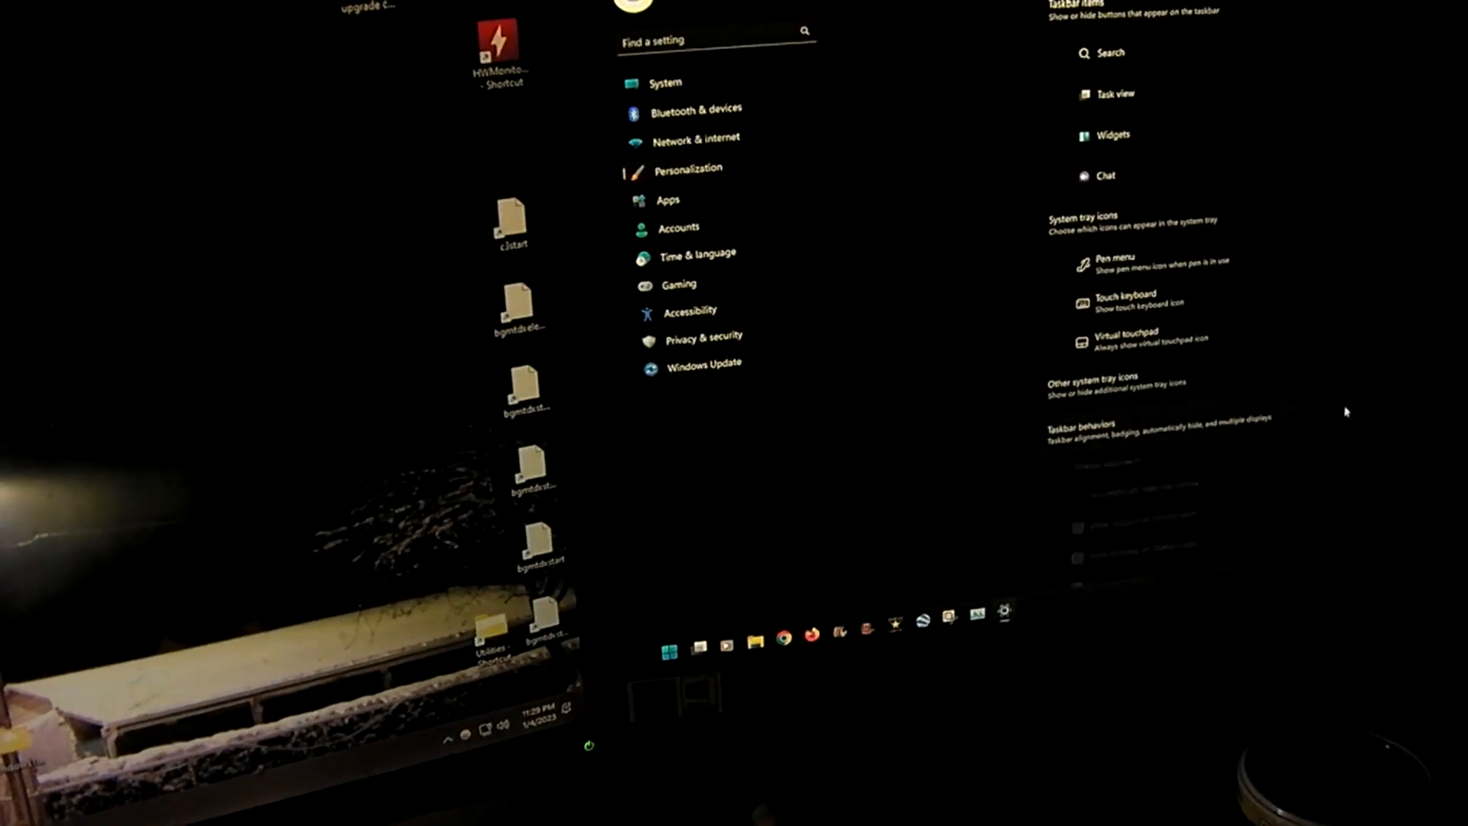
Scroll the Taskbar settings down to Taskbar behaviors.
scroll(down, 3)
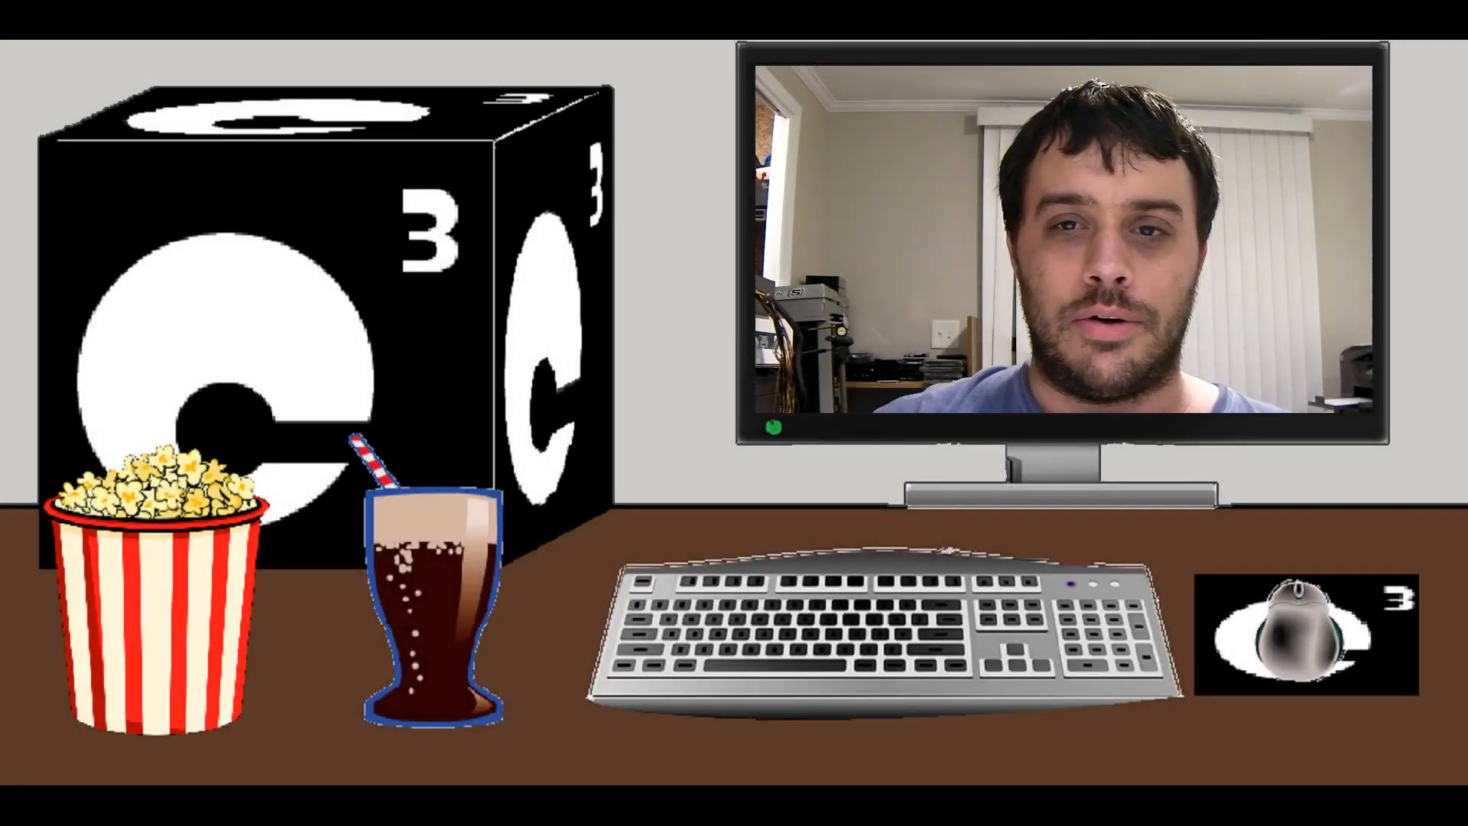
click(1185, 195)
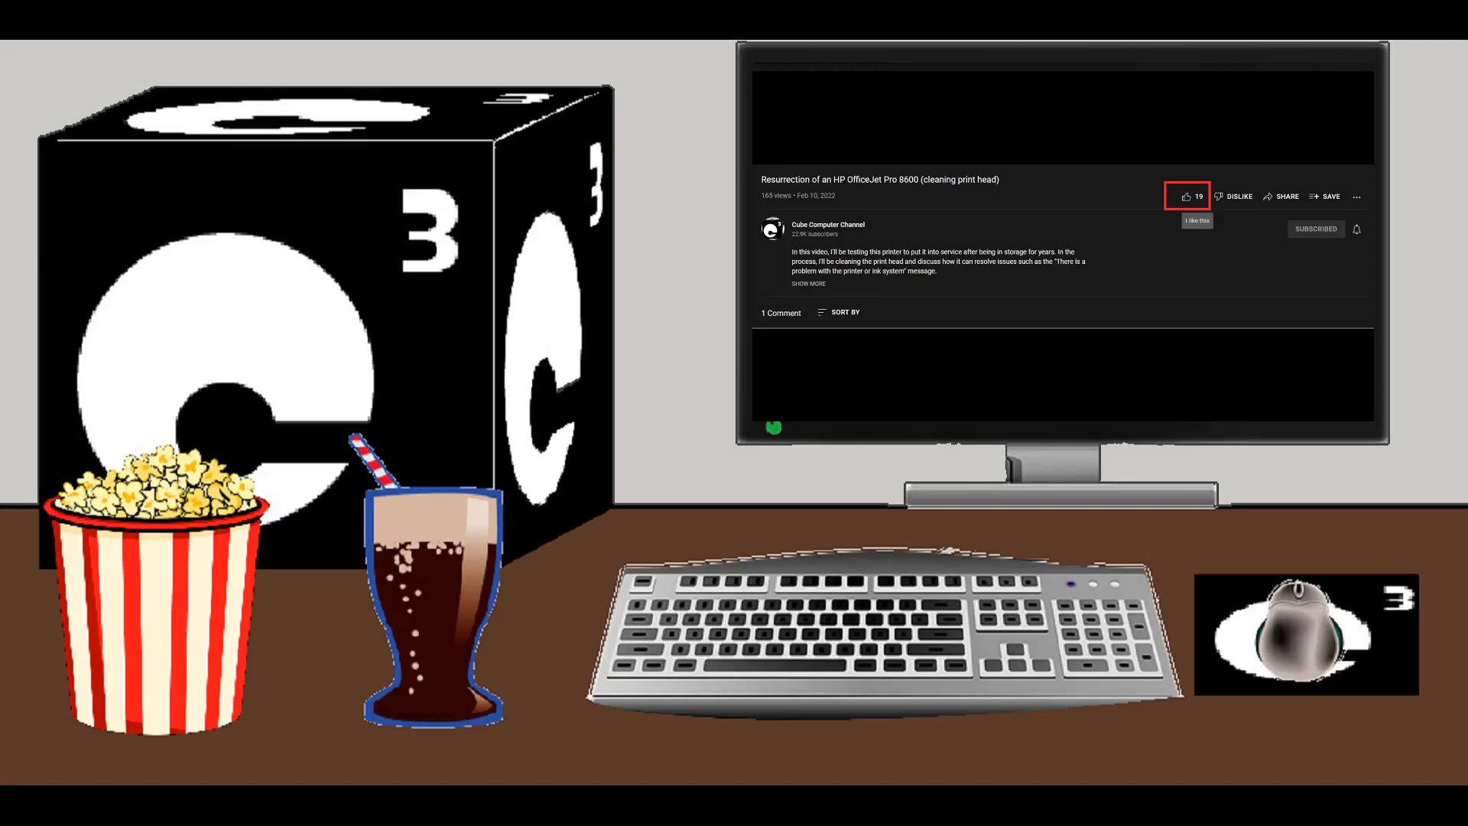
click(827, 224)
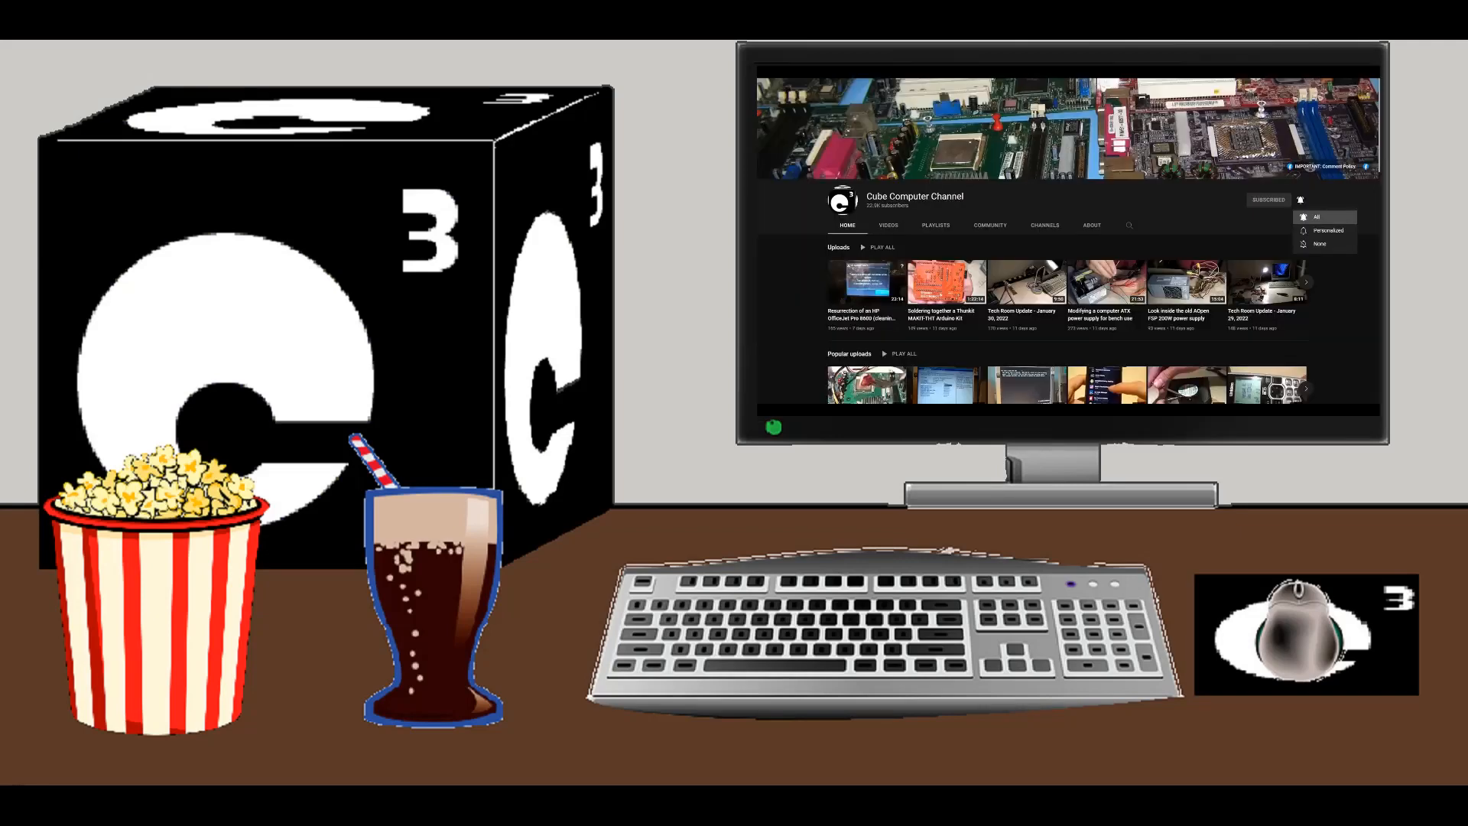